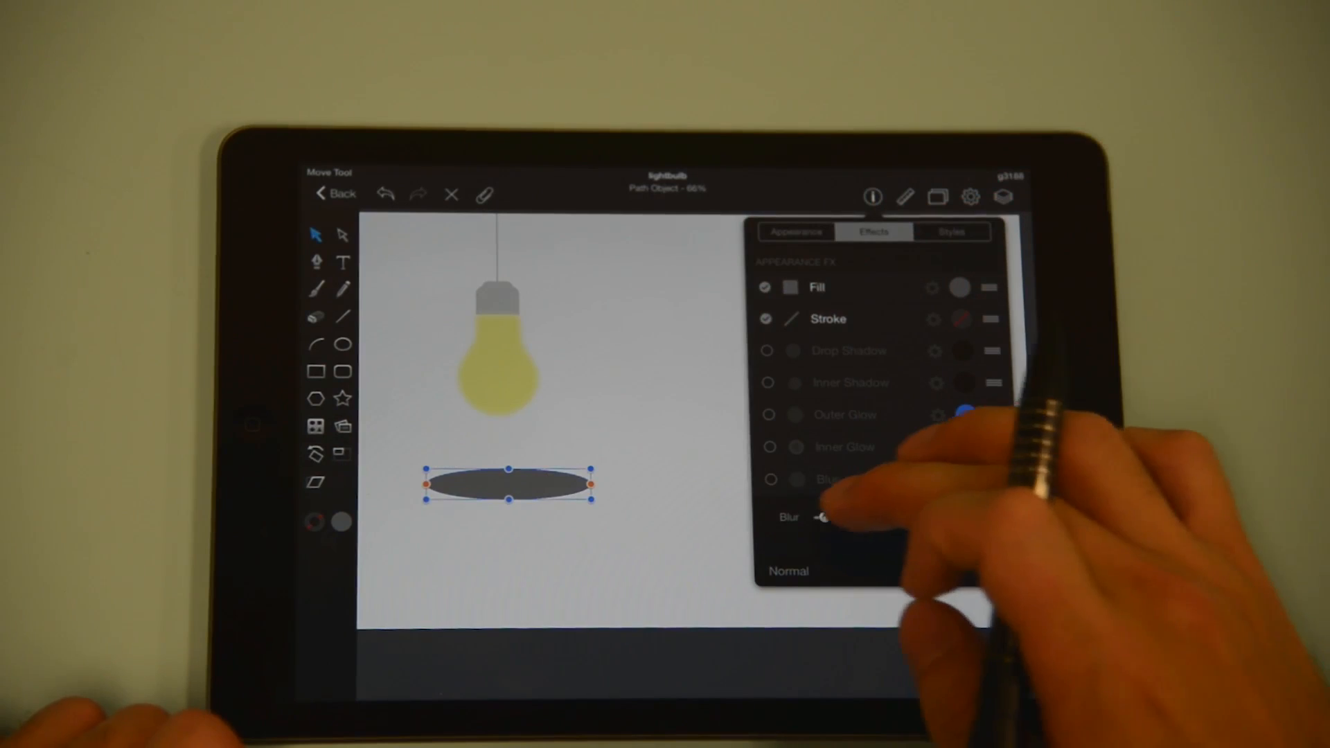
Step: Enable Blur on the dark ellipse and enter its blur amount on the keypad
left_click(770, 480)
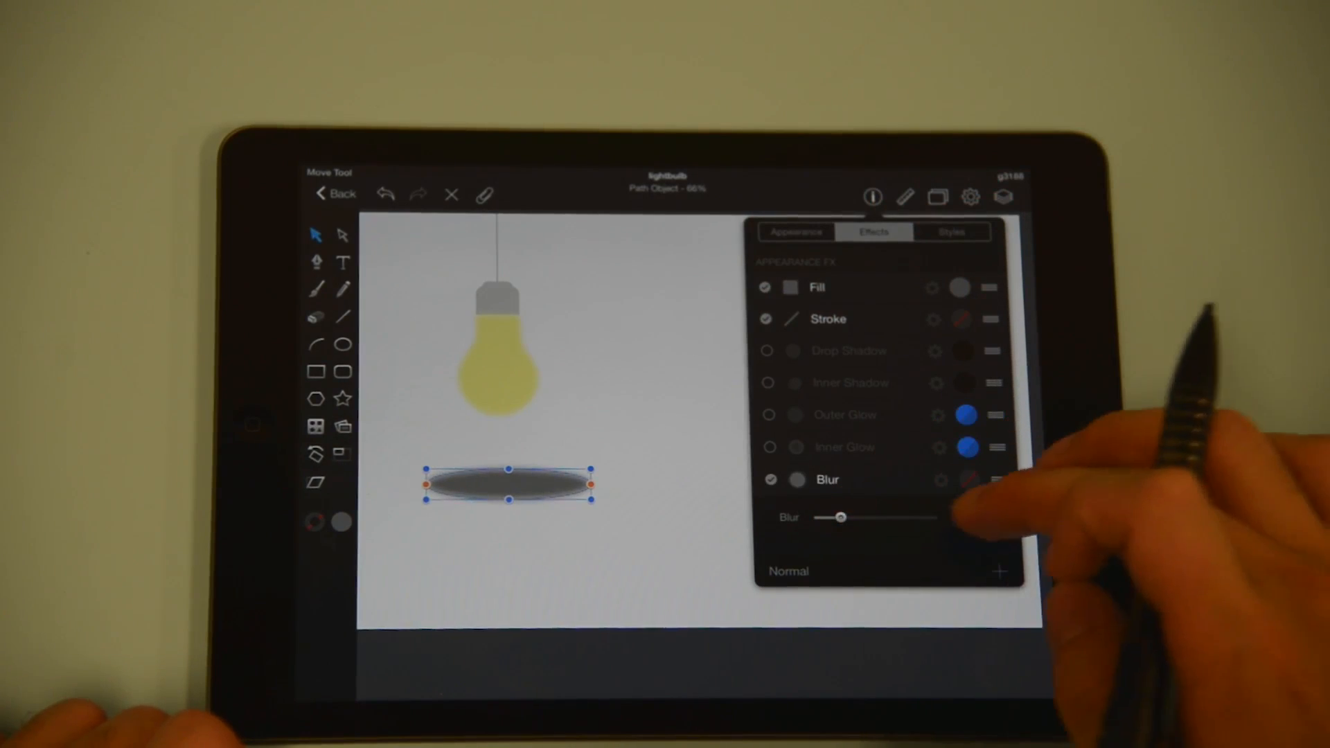
left_click(878, 517)
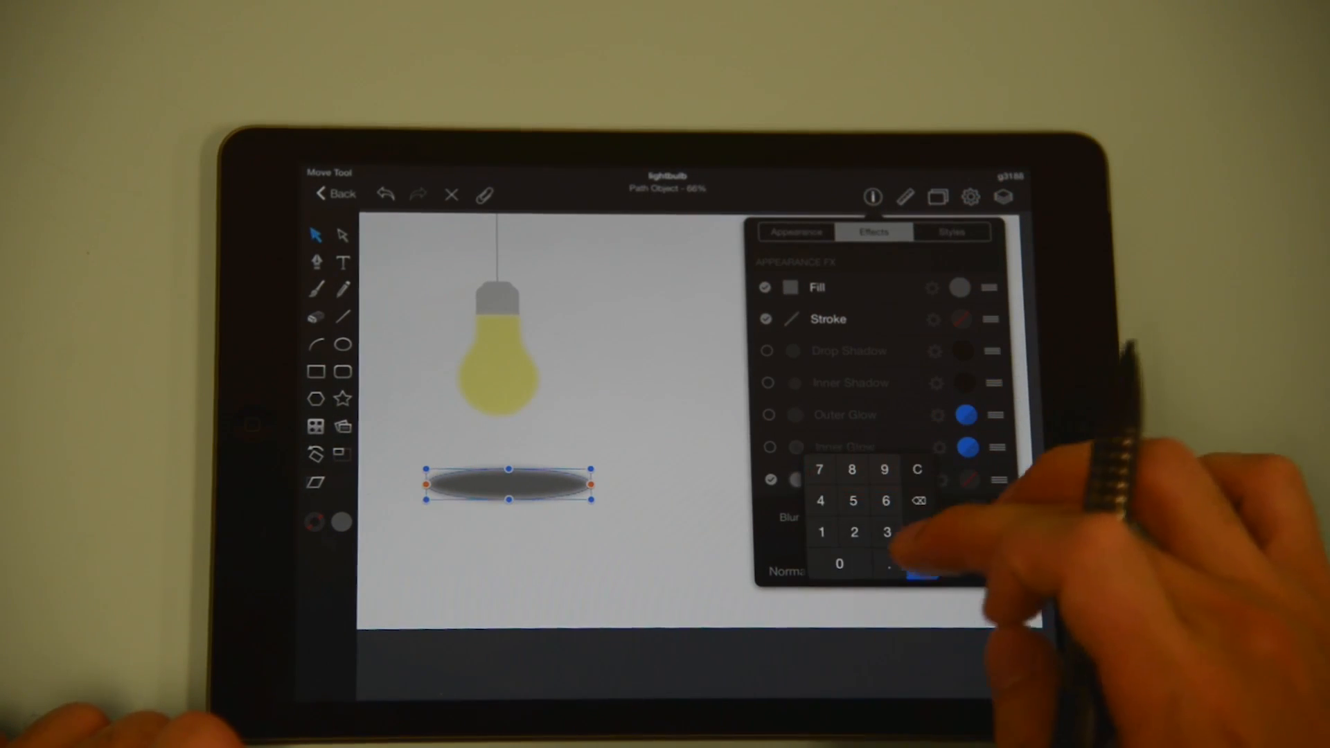
left_click(889, 564)
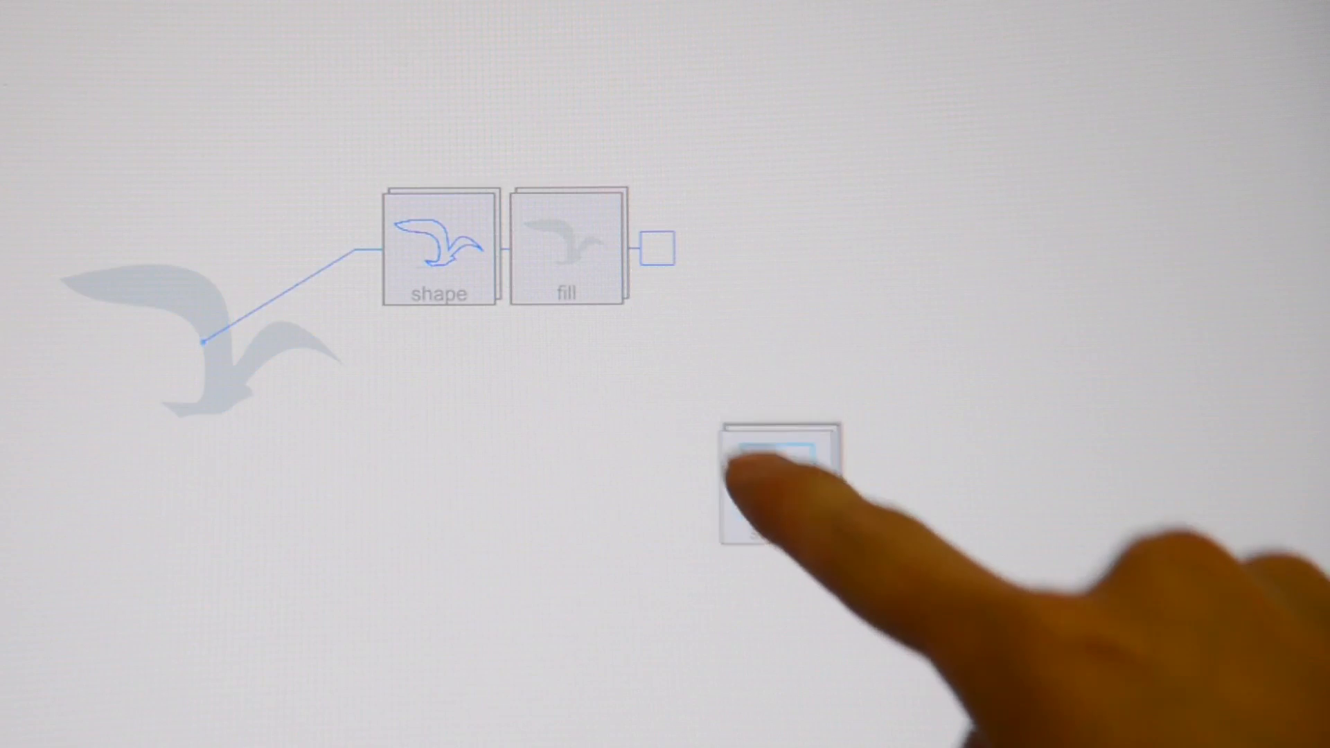
Step: Pick up the loose attribute card to move it onto or off the seagull's card row
left_click(773, 471)
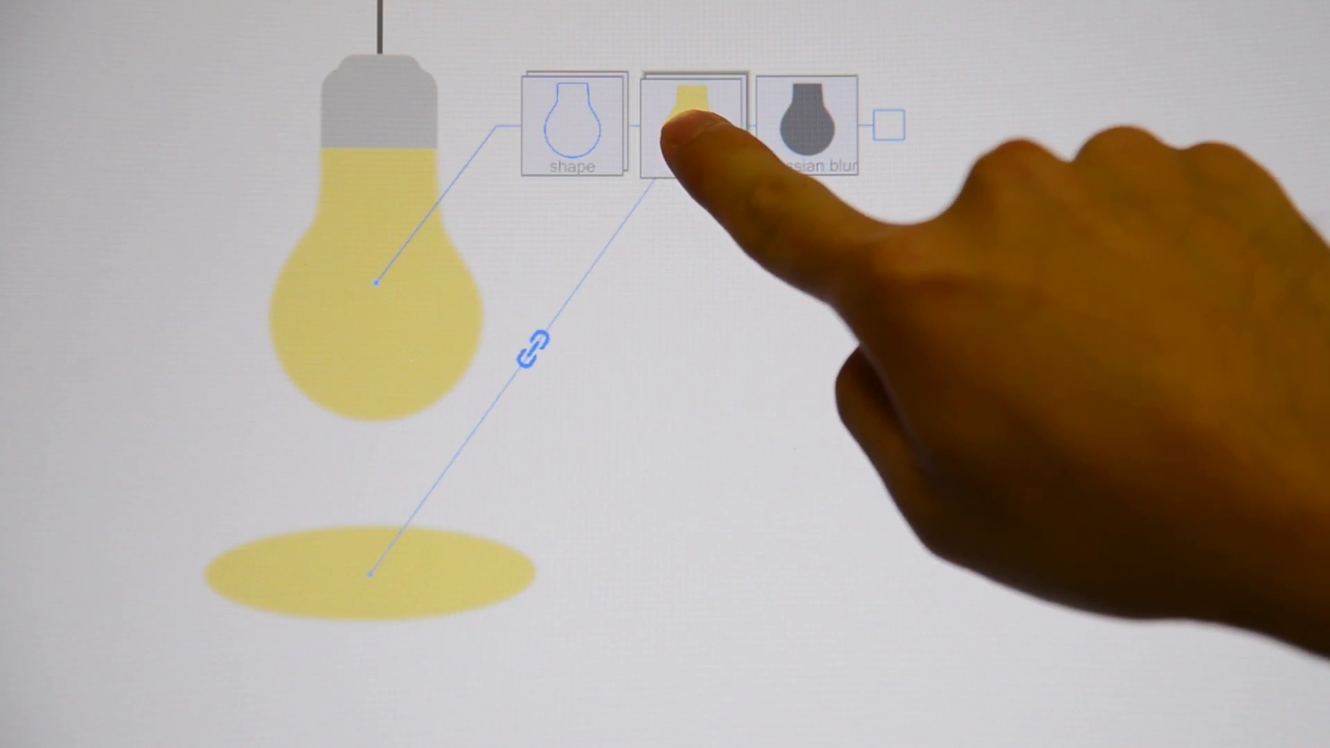
Step: Expand the bulb's fill card and select its shared yellow colour for the ellipse
left_click(685, 123)
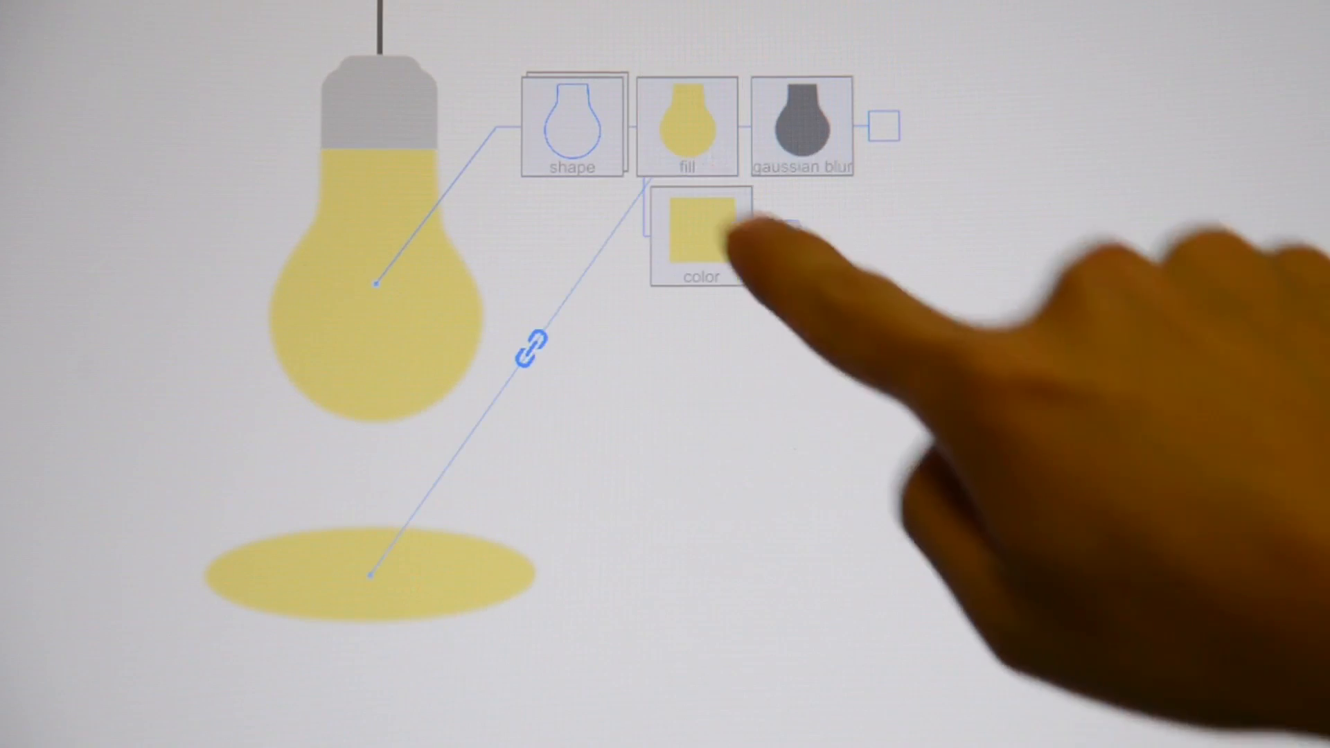
left_click(699, 231)
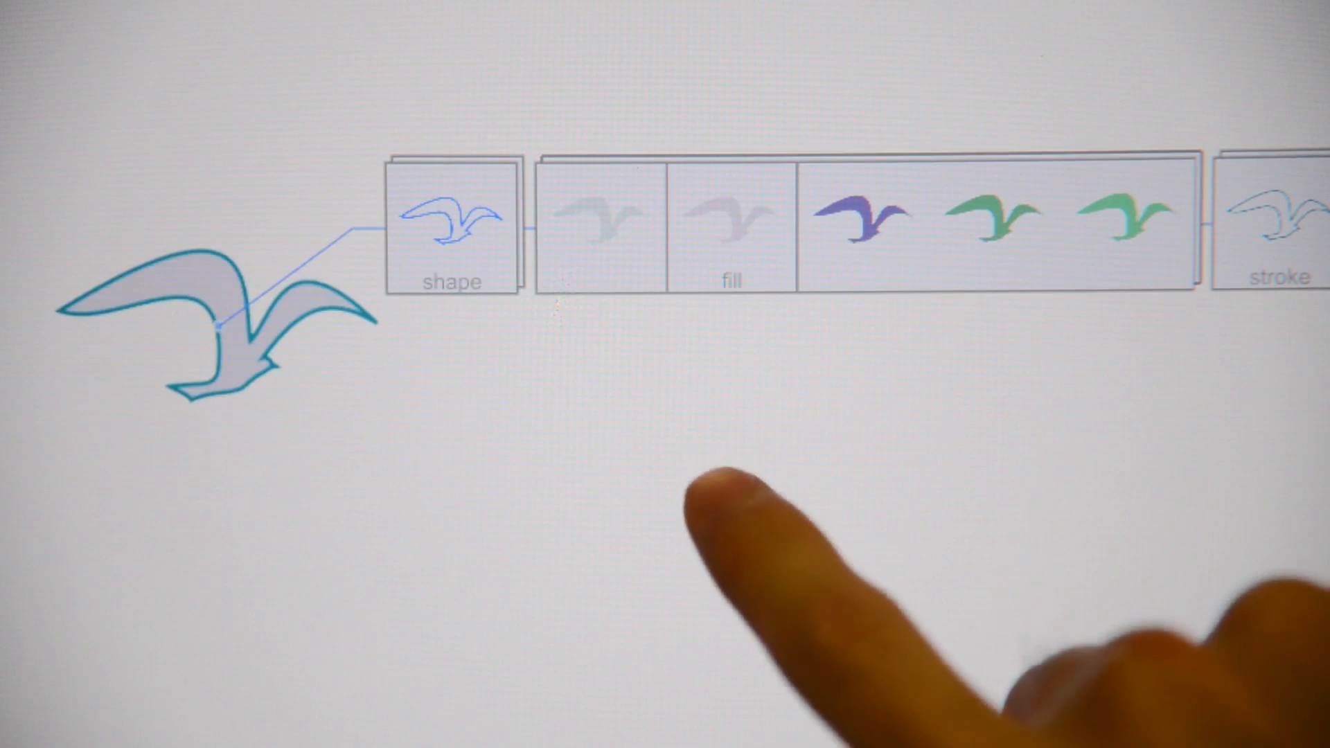
mouse_move(594, 263)
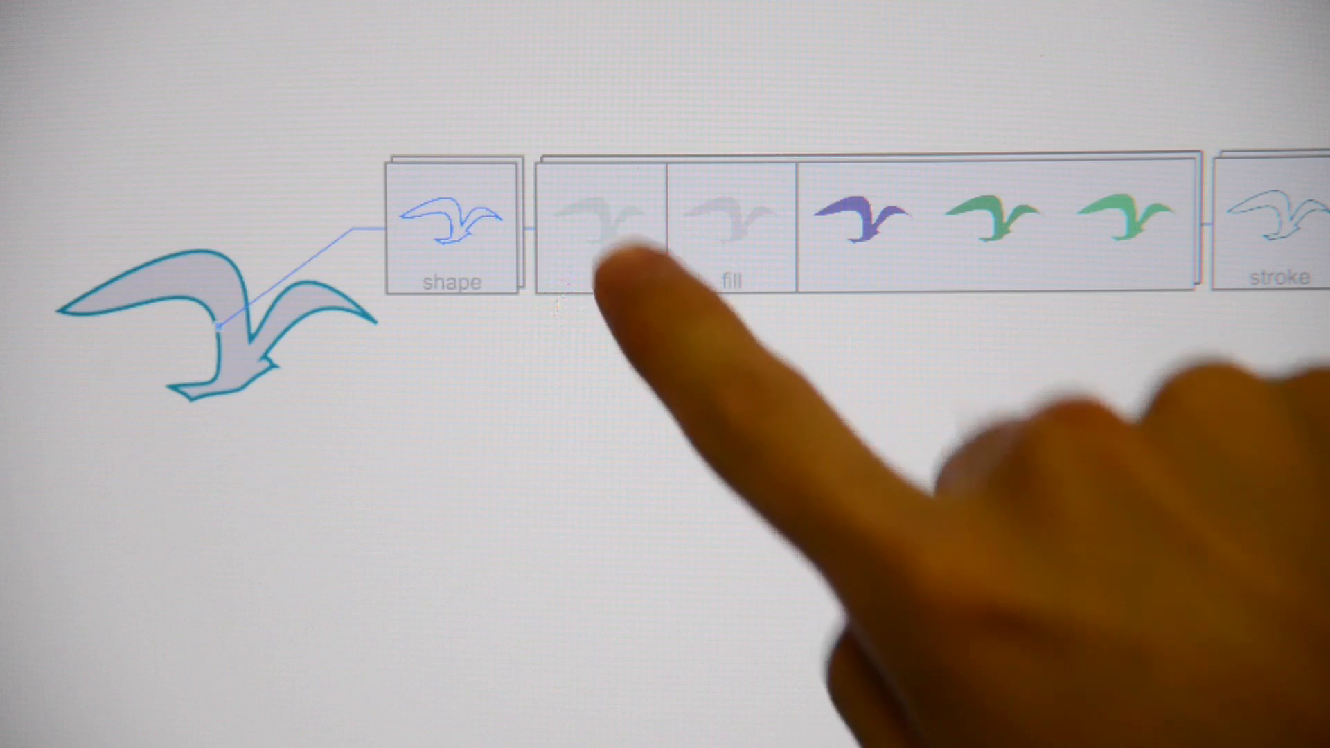